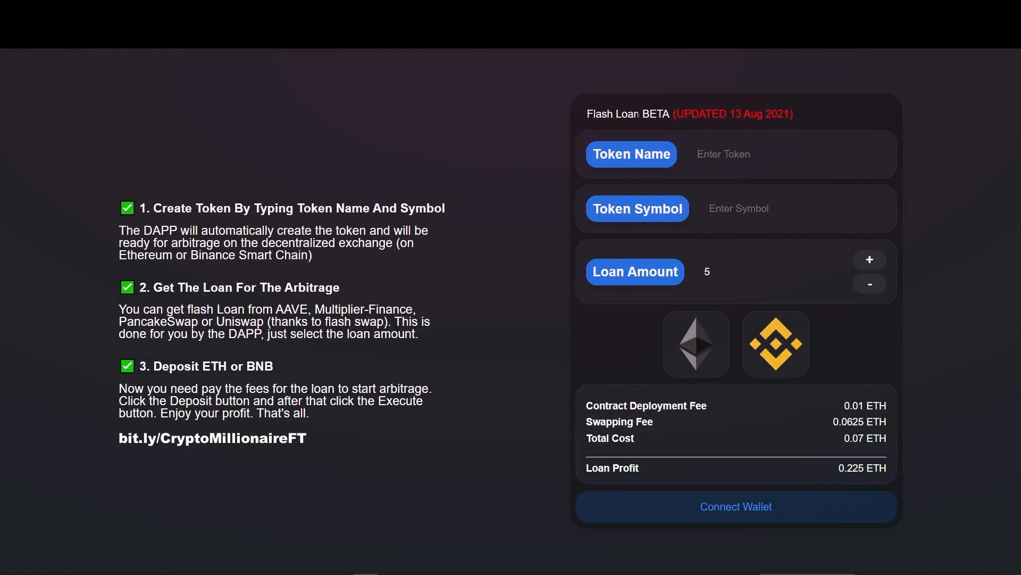
Connect the wallet so the button becomes Execute and fees are quoted in BNB
double_click(612, 114)
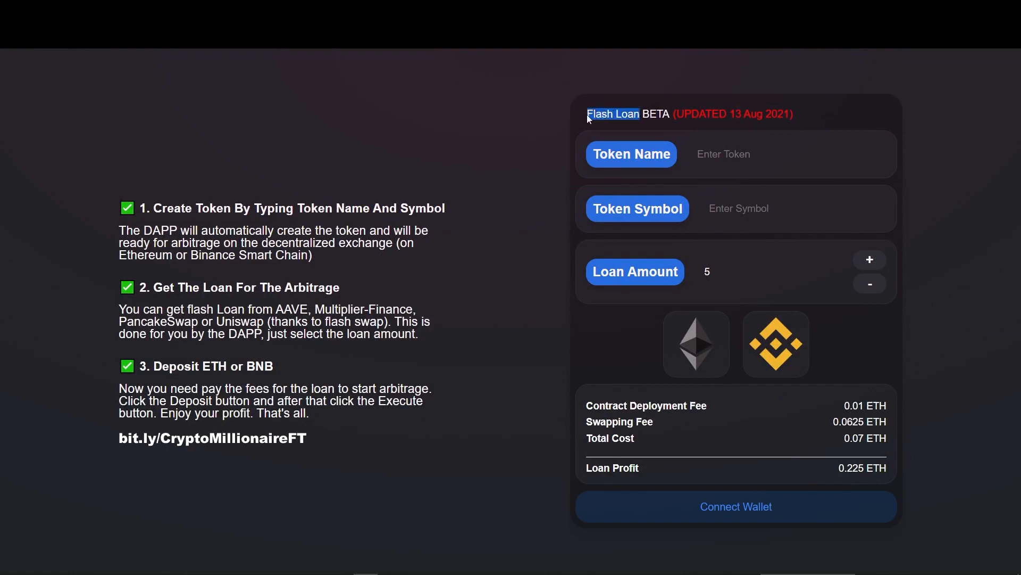
mouse_move(500, 234)
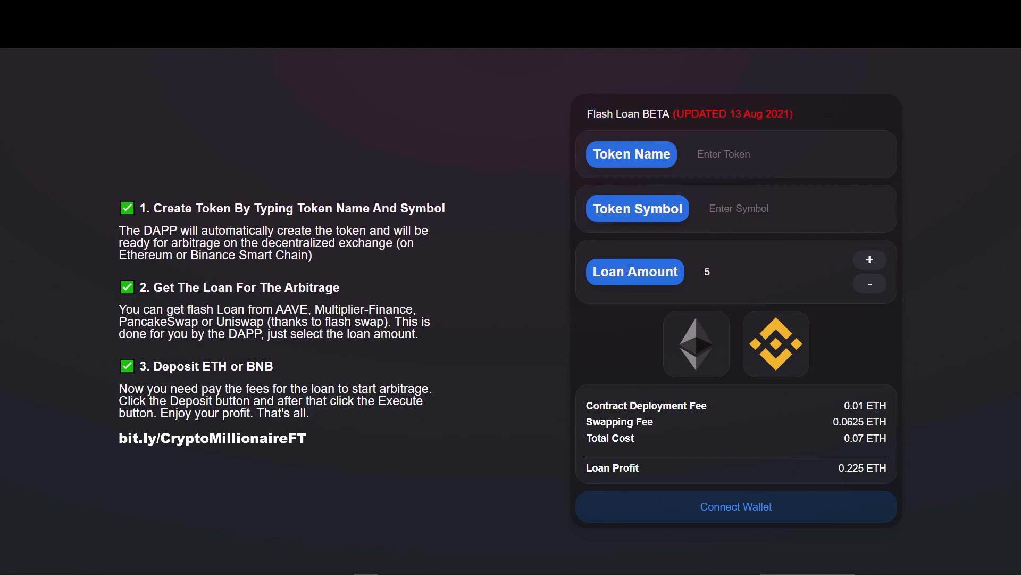
mouse_move(742, 346)
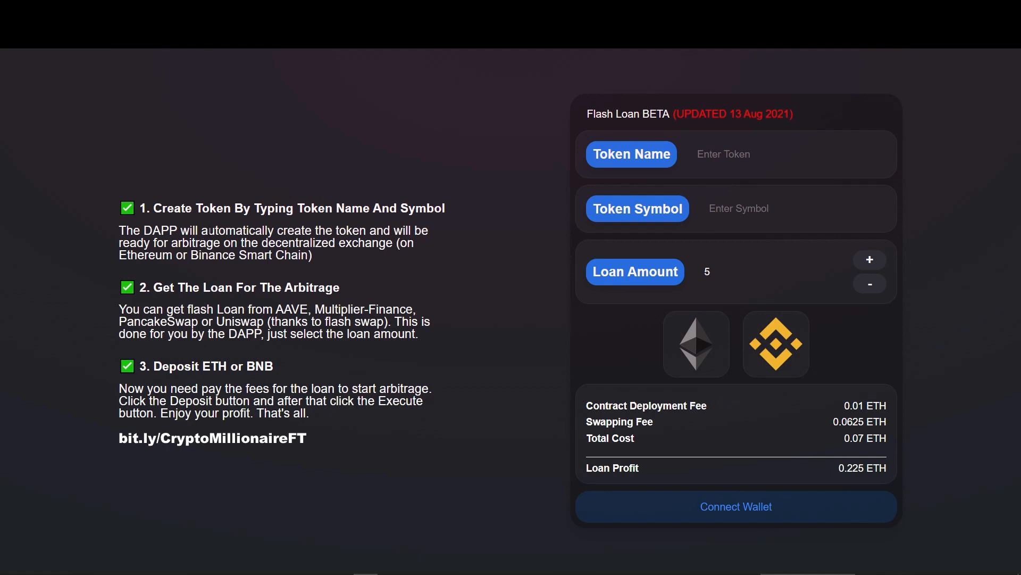
double_click(159, 230)
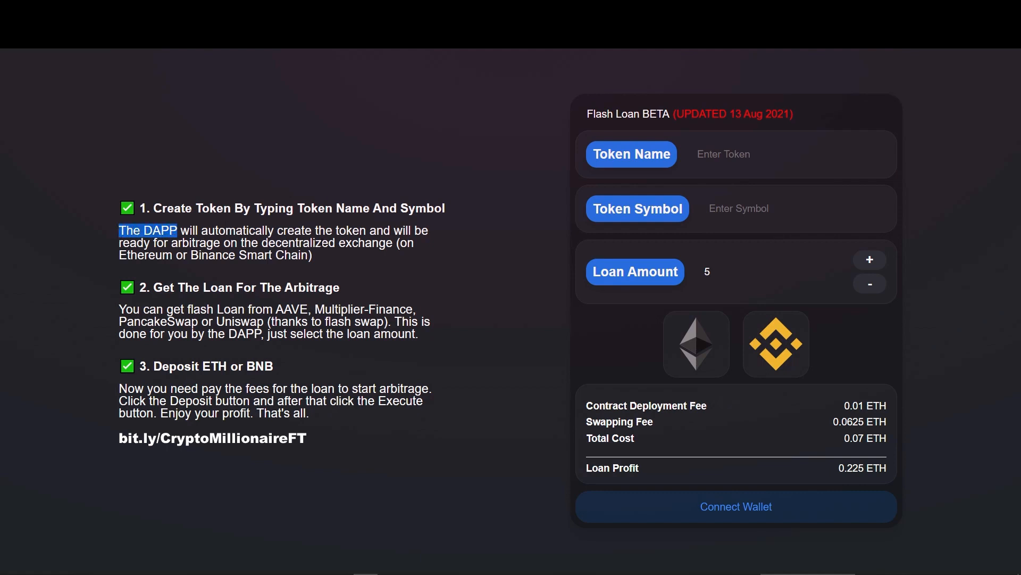
mouse_move(359, 257)
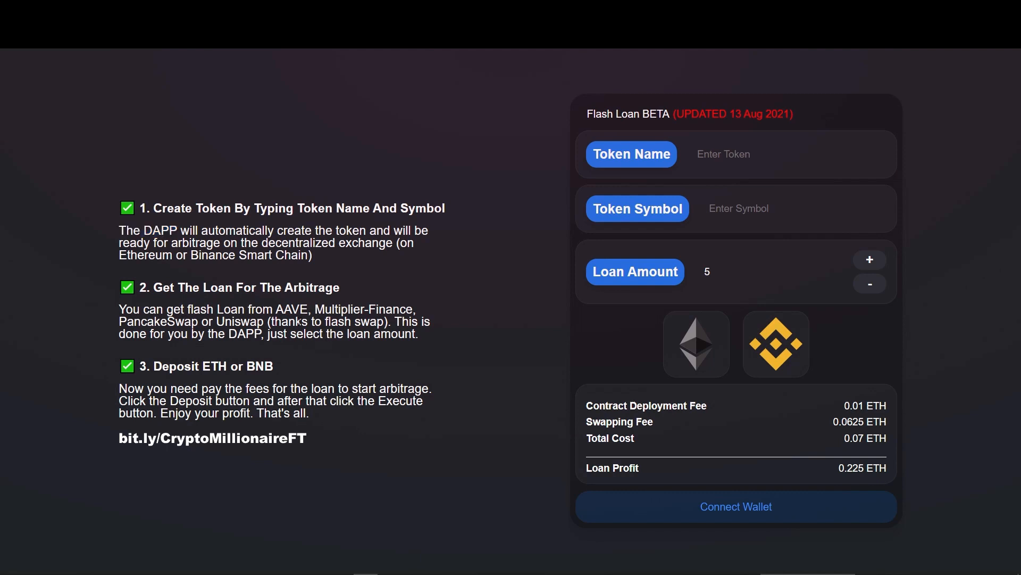
mouse_move(319, 300)
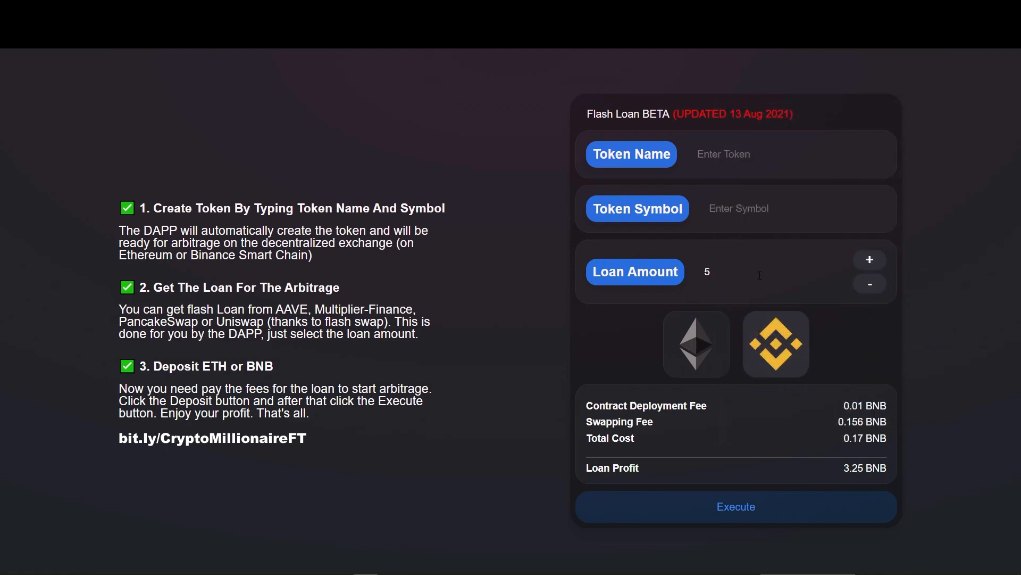
mouse_move(696, 344)
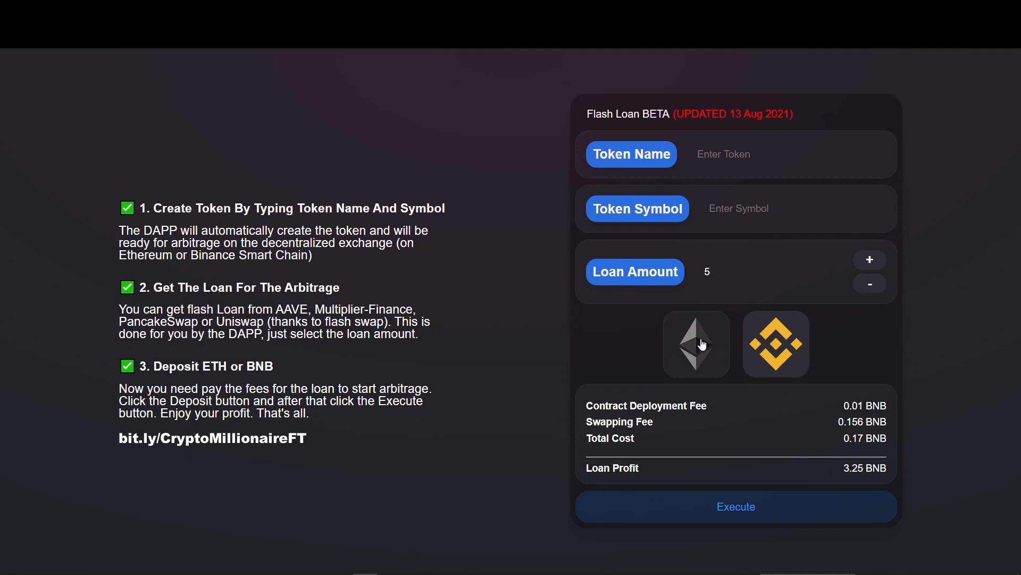
mouse_move(709, 462)
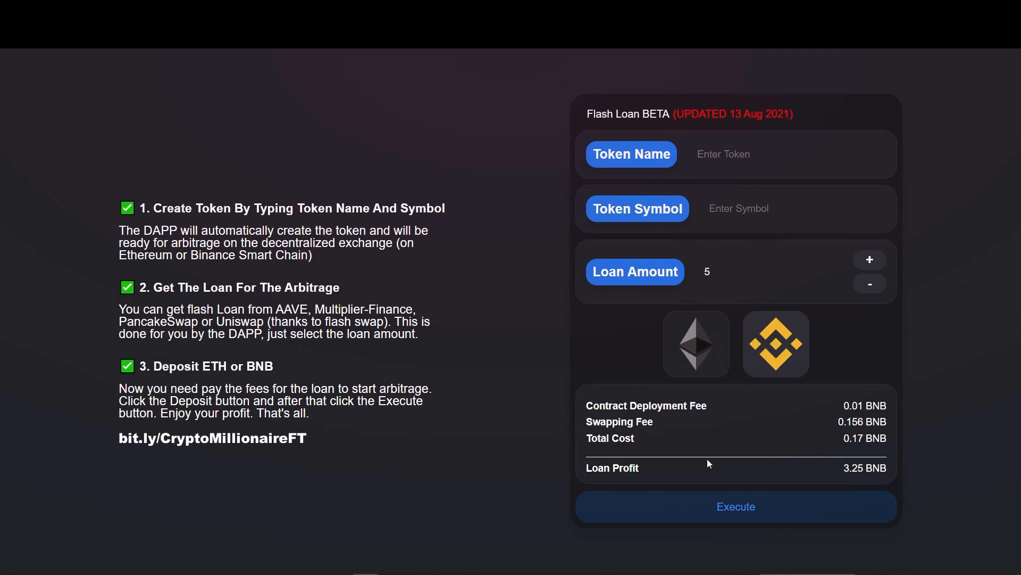
double_click(612, 468)
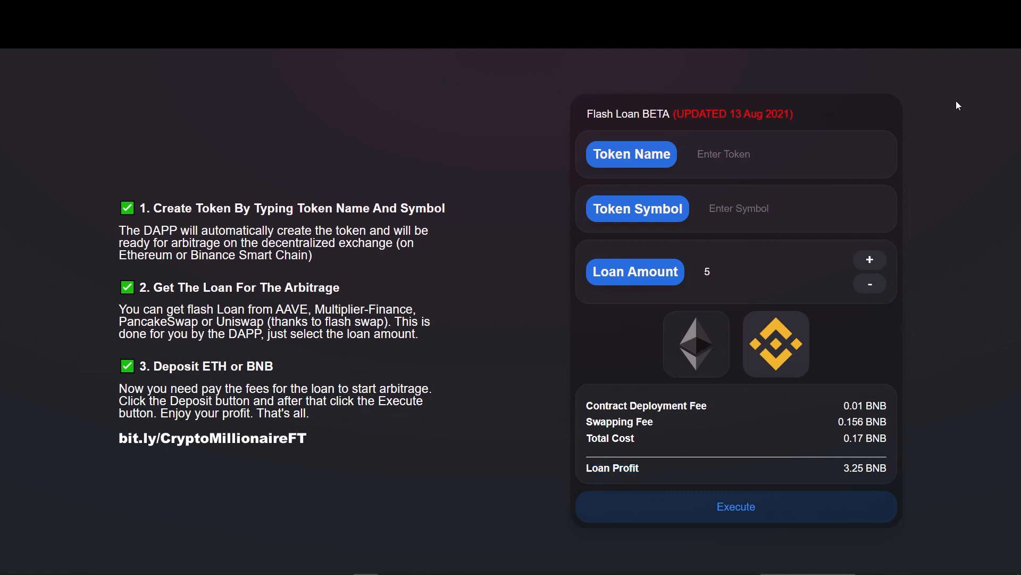
mouse_move(938, 113)
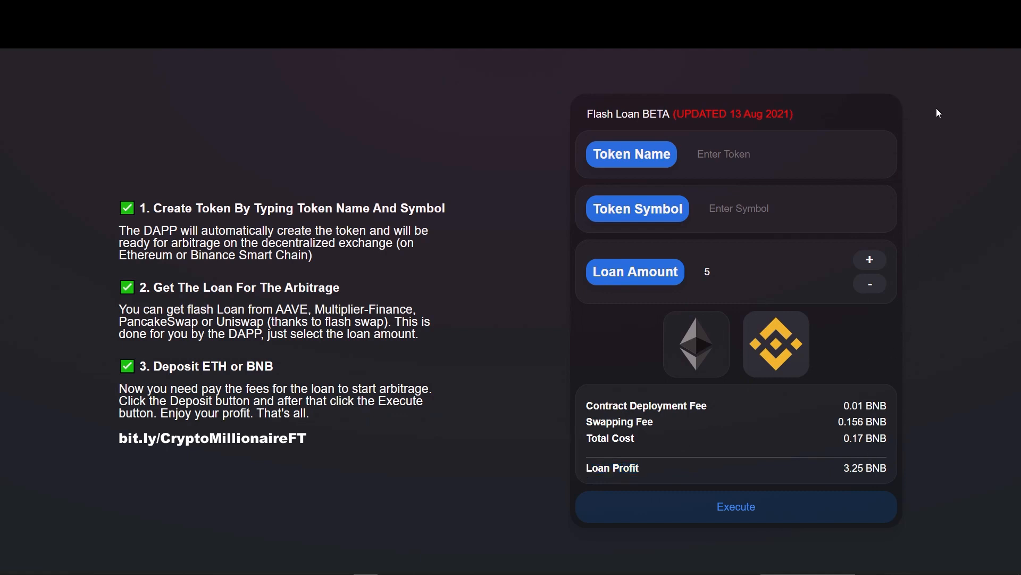
Enter token name TOKENX and symbol TKX, nudging the loan to 10 and back to 5
type("TOKENX")
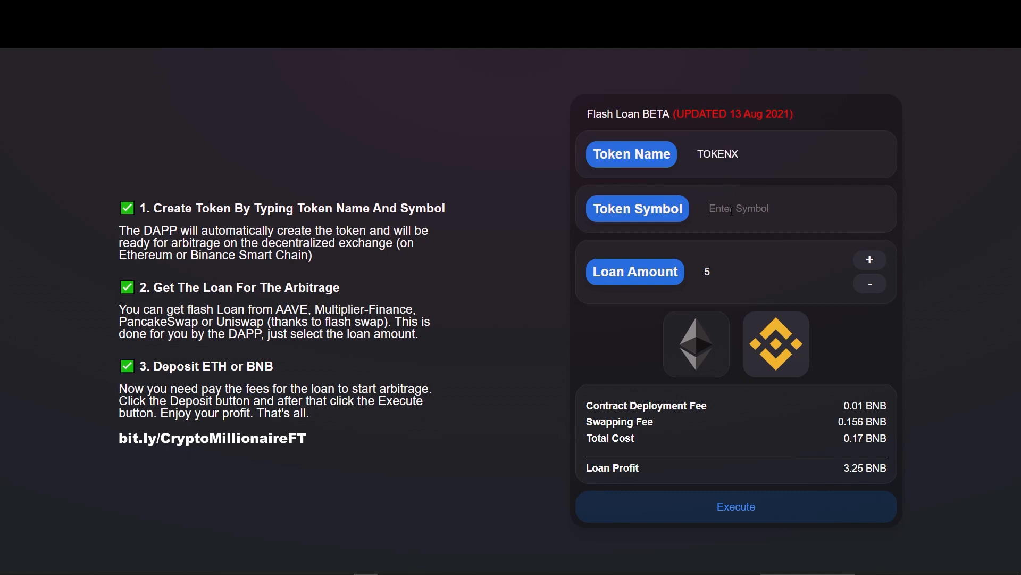
type("TKX")
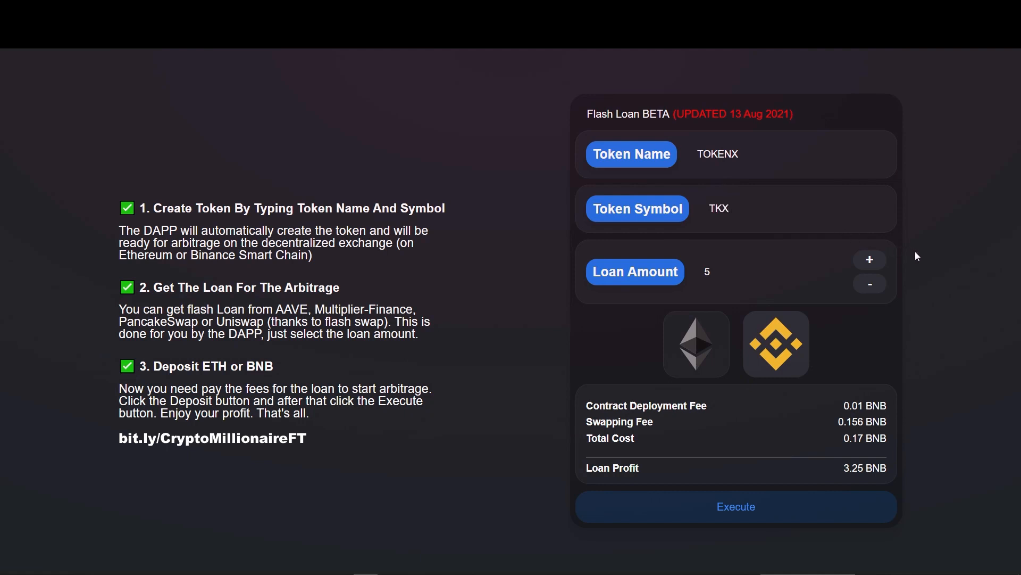
left_click(870, 260)
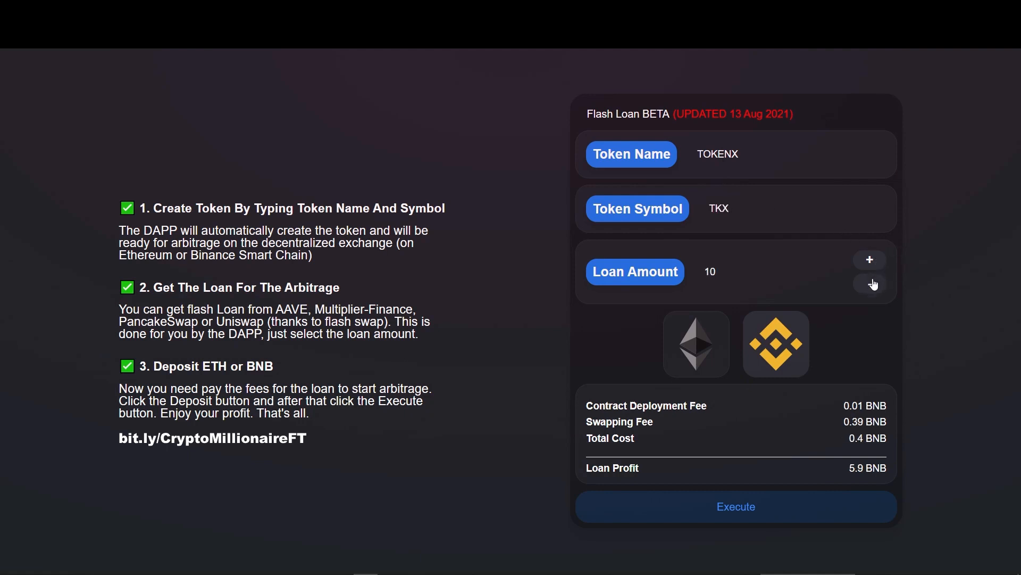
left_click(869, 284)
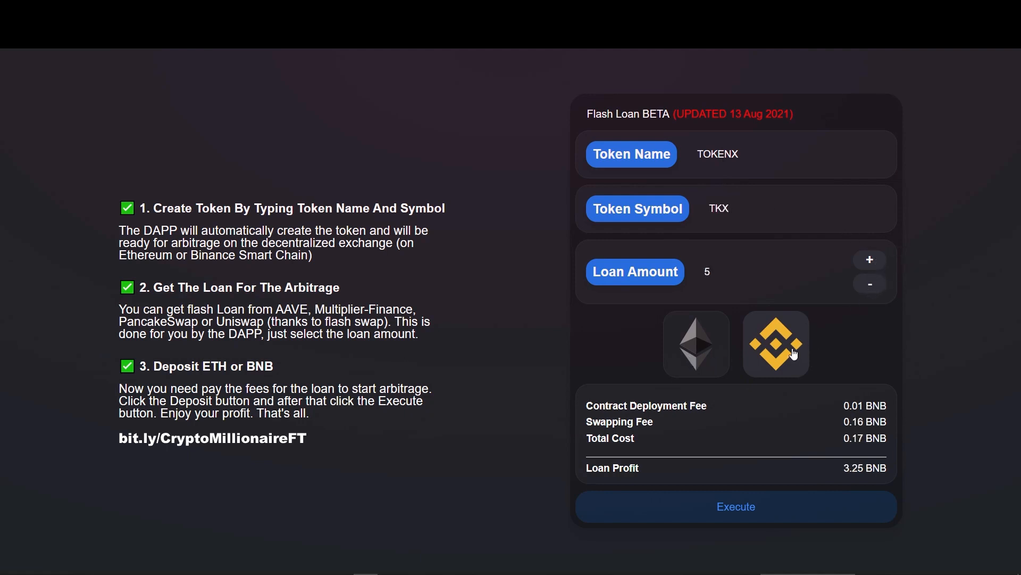
left_click(776, 344)
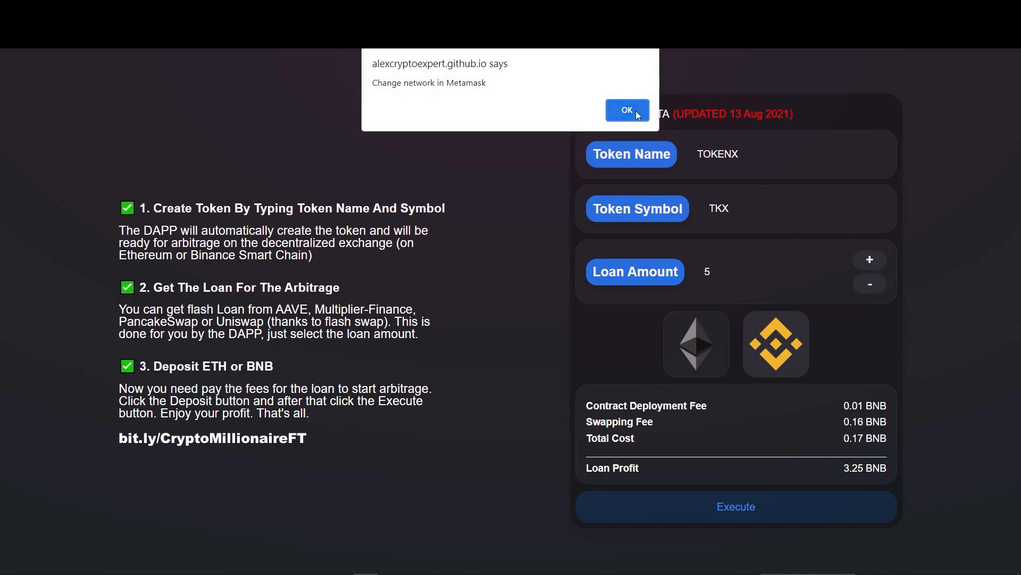
left_click(626, 109)
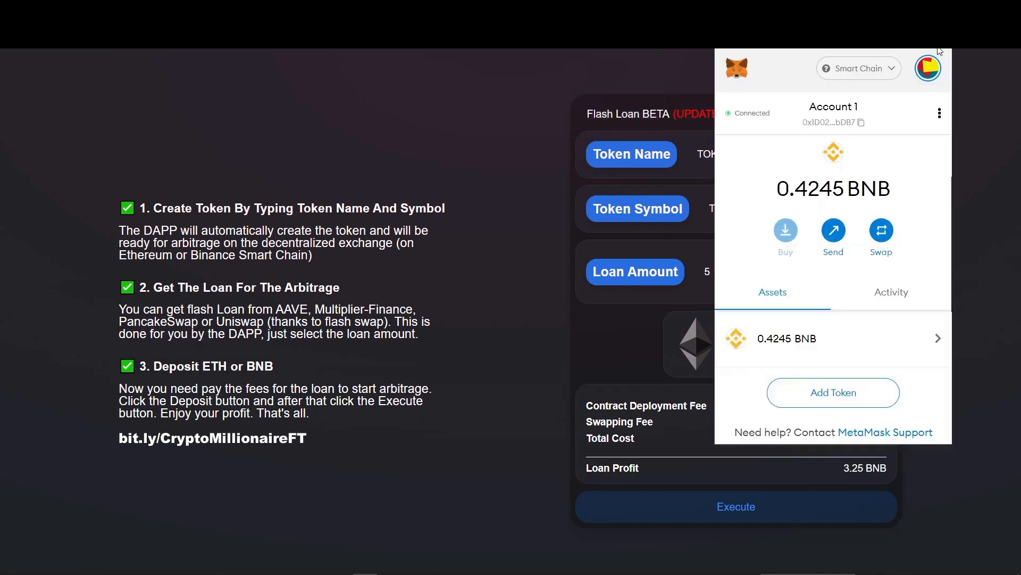
mouse_move(861, 80)
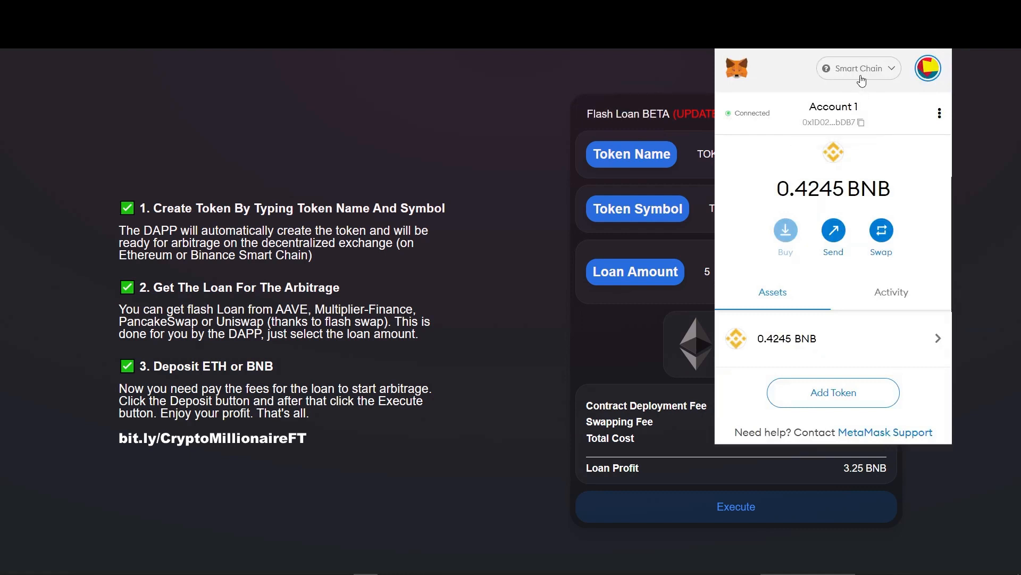
left_click(858, 68)
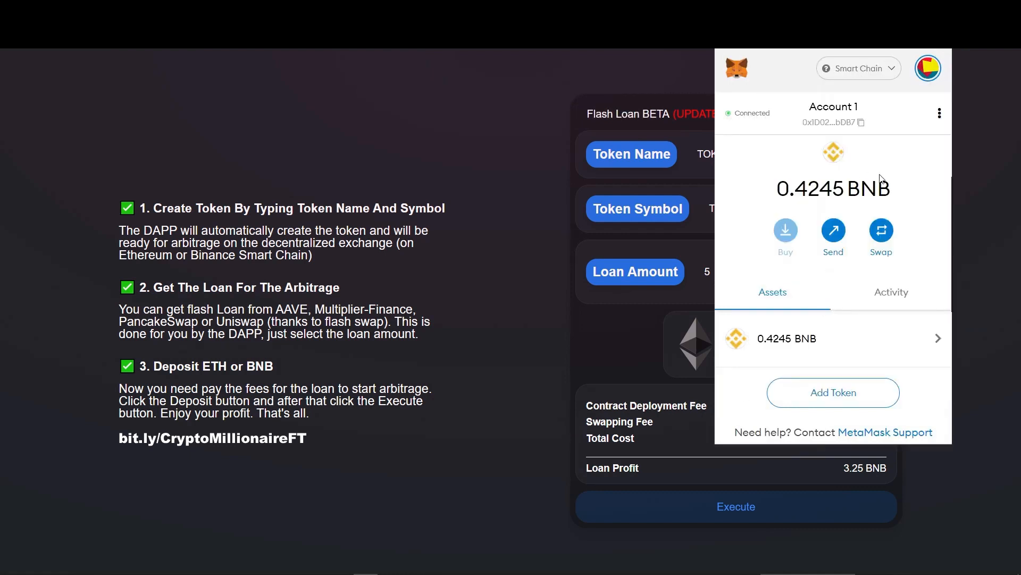
double_click(870, 188)
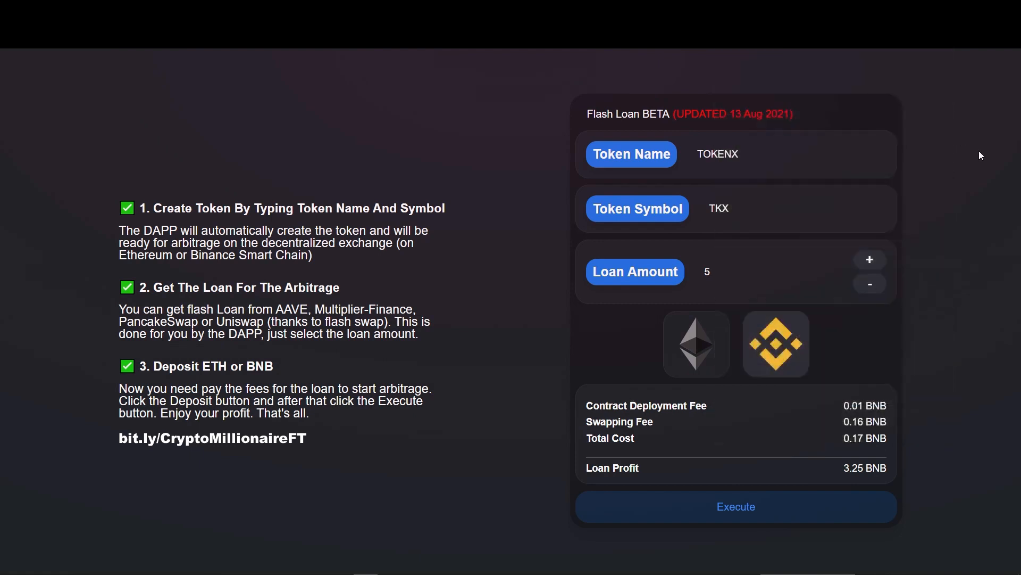
mouse_move(869, 261)
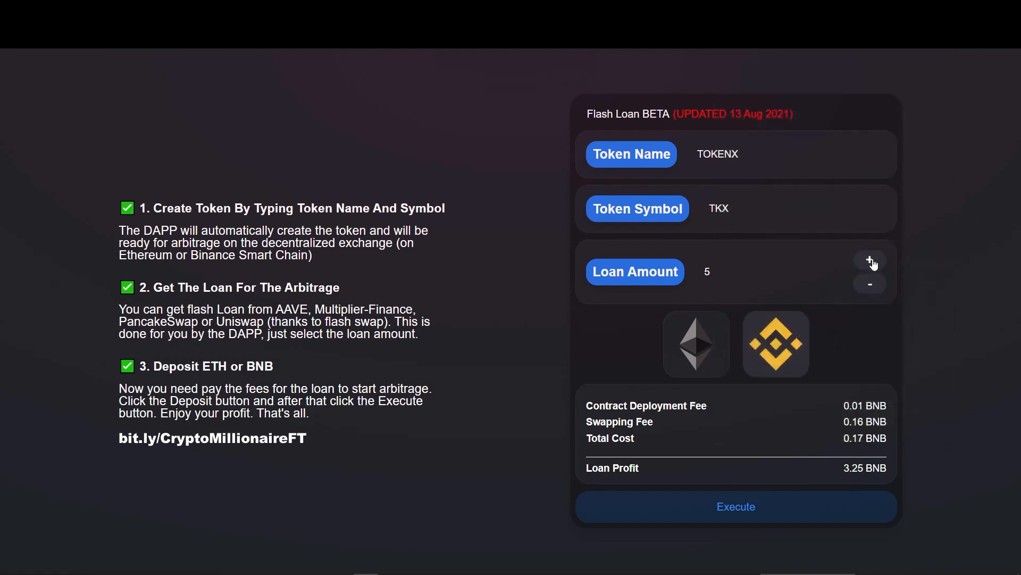
Raise the loan amount to 10, giving total cost 0.4 BNB and profit 5.9 BNB
left_click(869, 260)
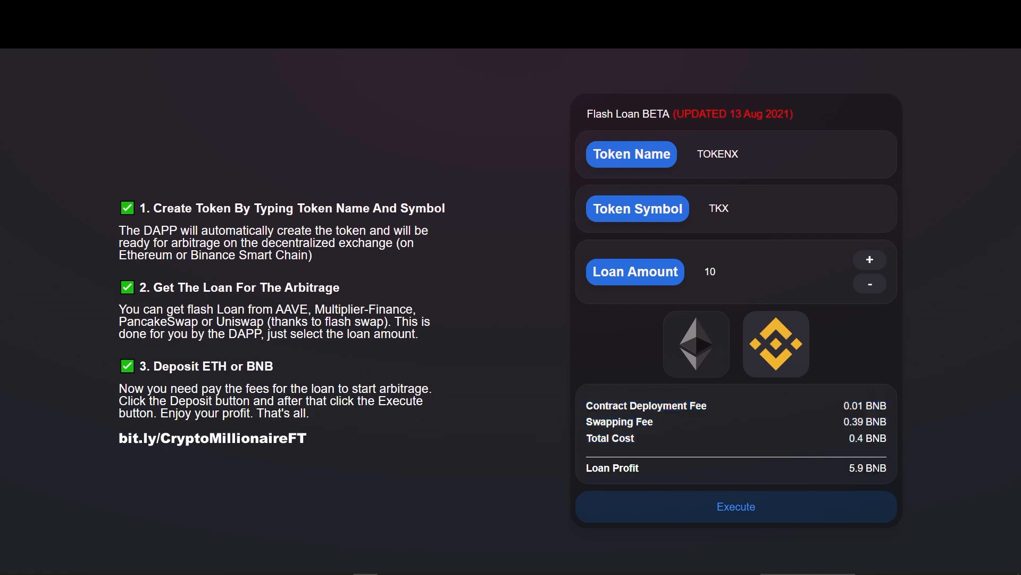
mouse_move(864, 382)
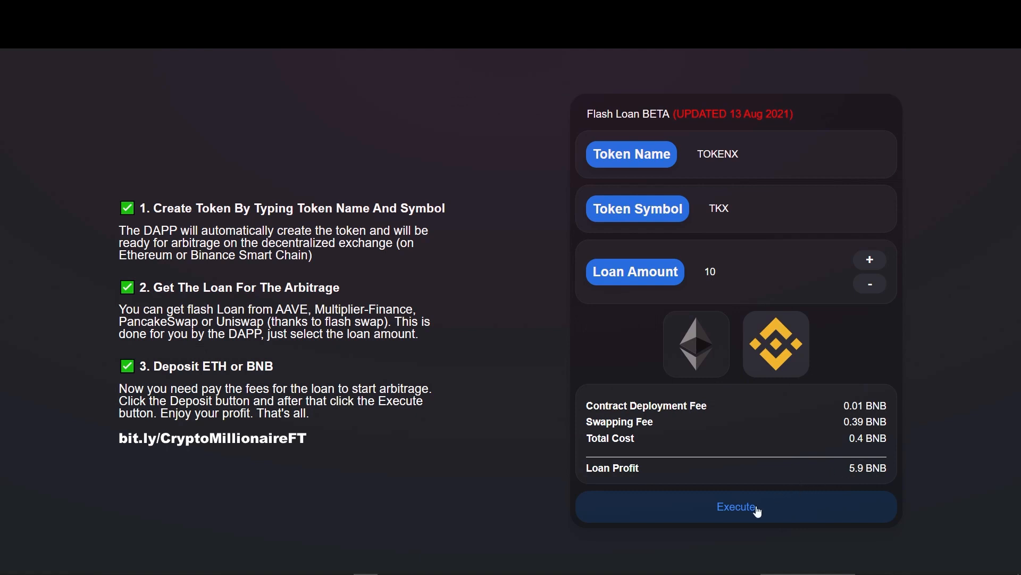
Execute the flash loan and confirm the 0.4 BNB payment in MetaMask
left_click(735, 506)
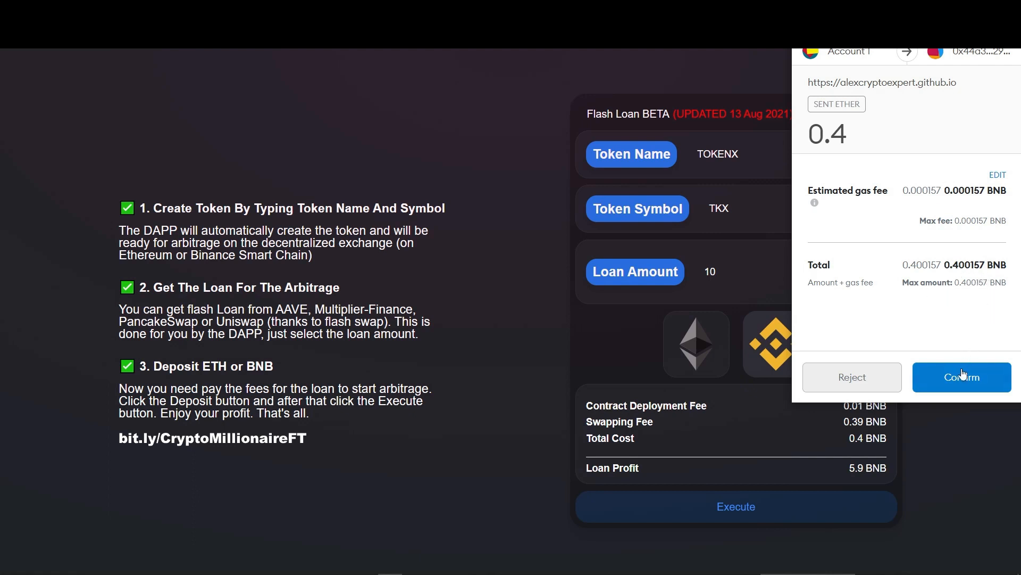
left_click(962, 376)
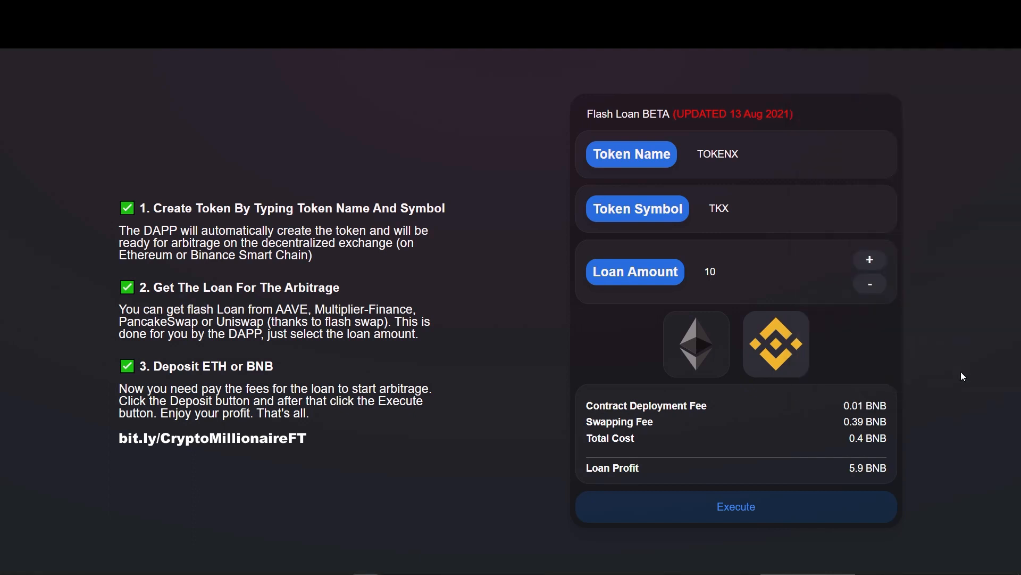
mouse_move(620, 332)
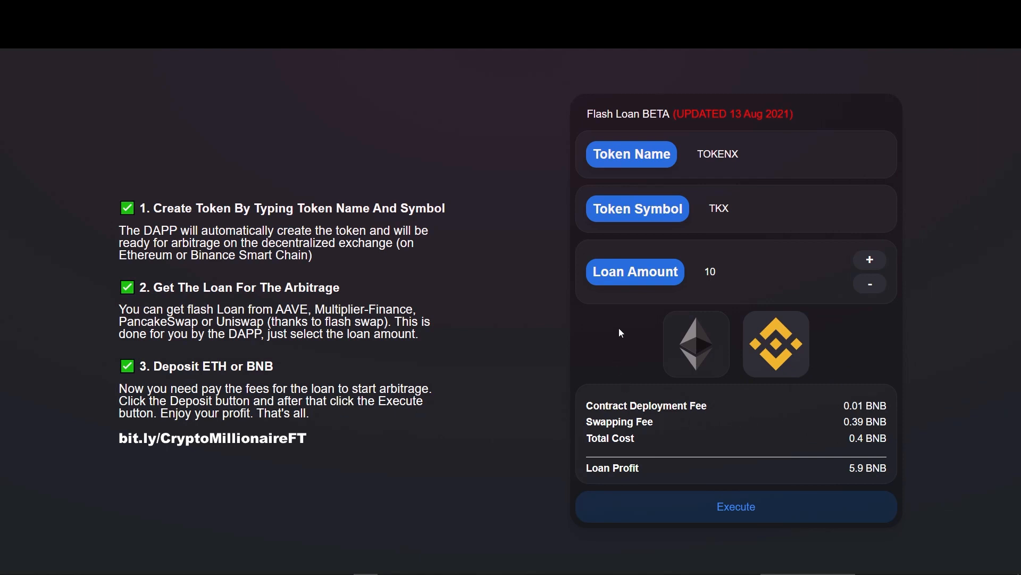
mouse_move(923, 408)
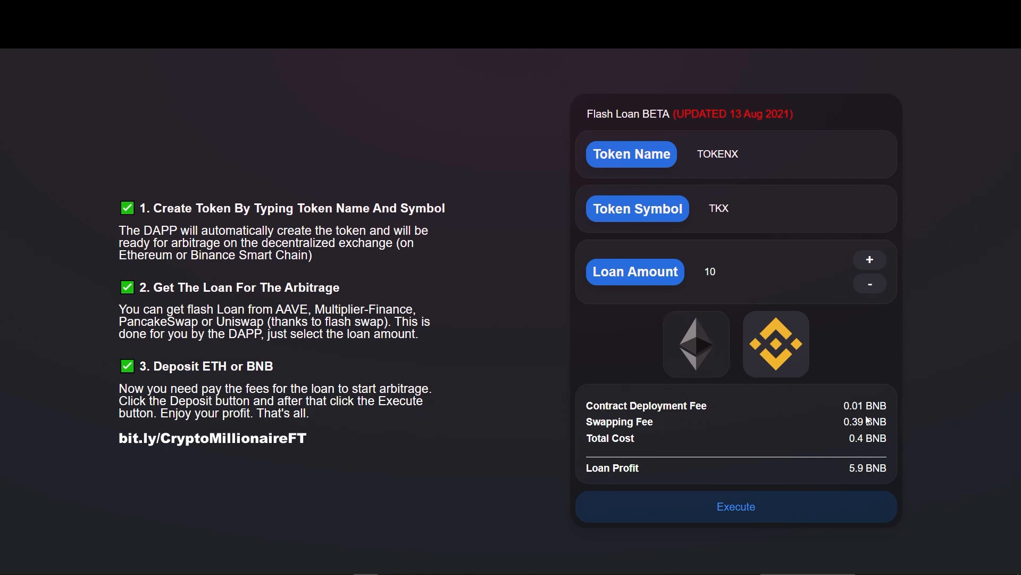
mouse_move(779, 437)
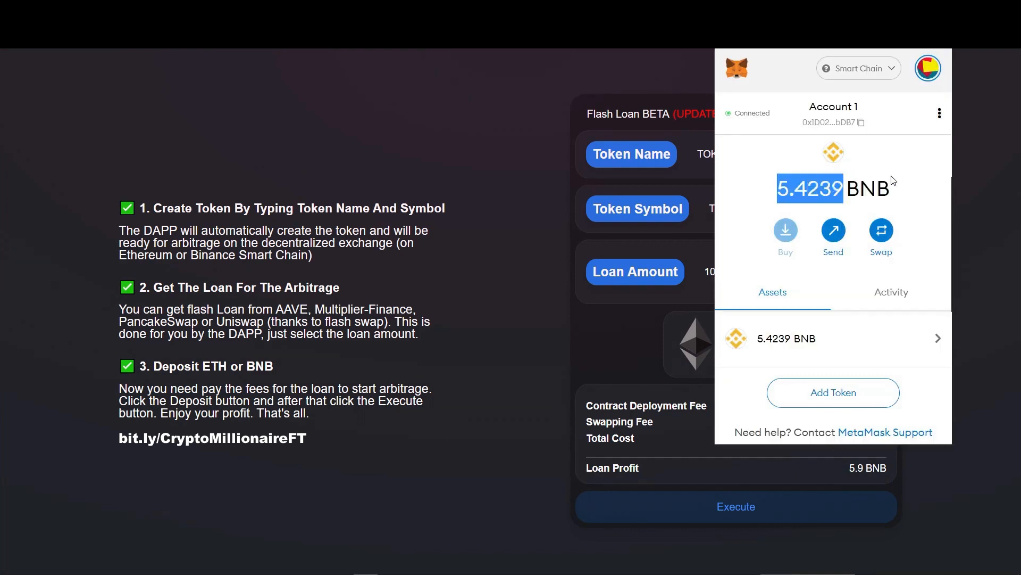
mouse_move(942, 58)
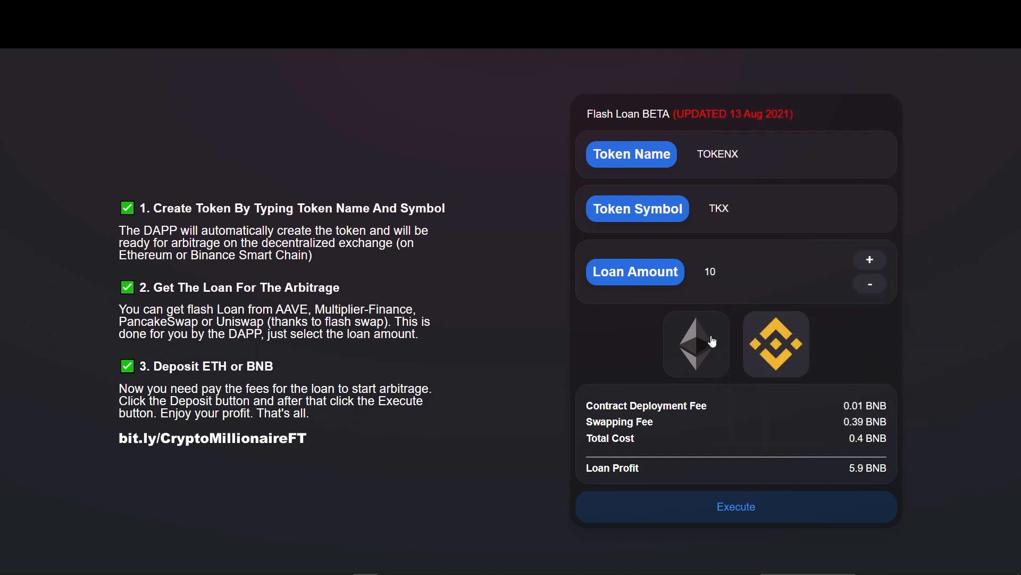
mouse_move(741, 353)
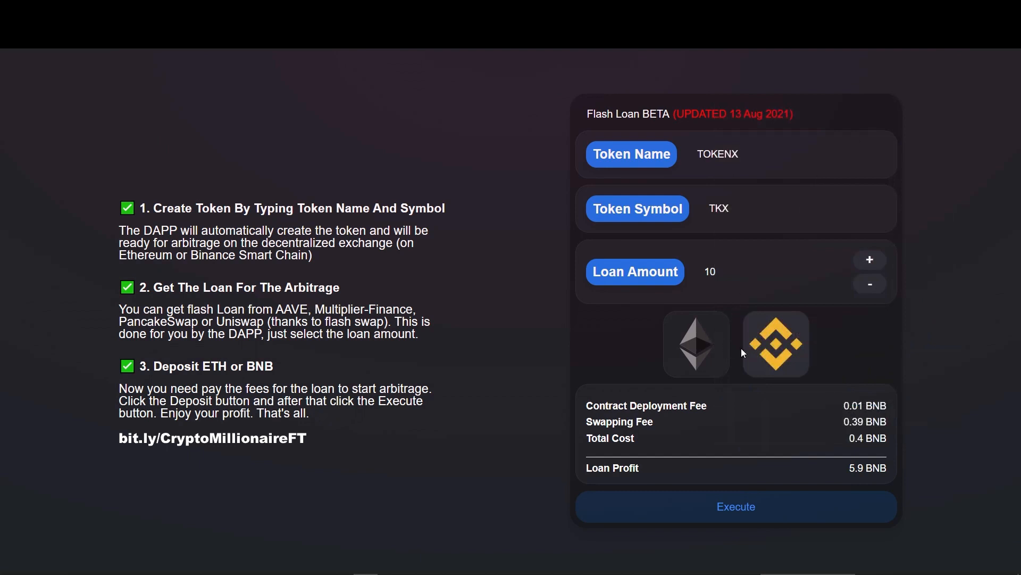
mouse_move(737, 353)
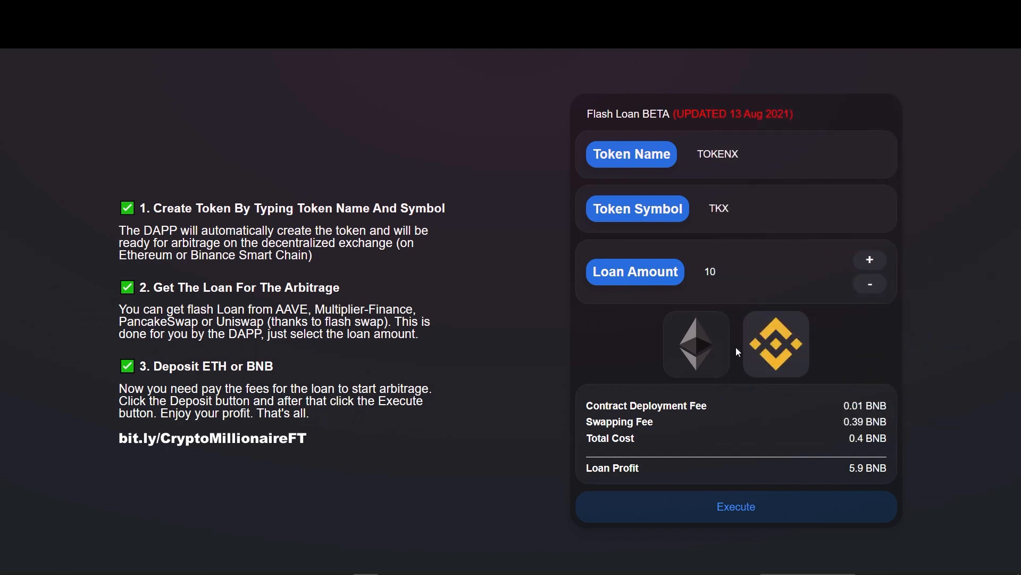